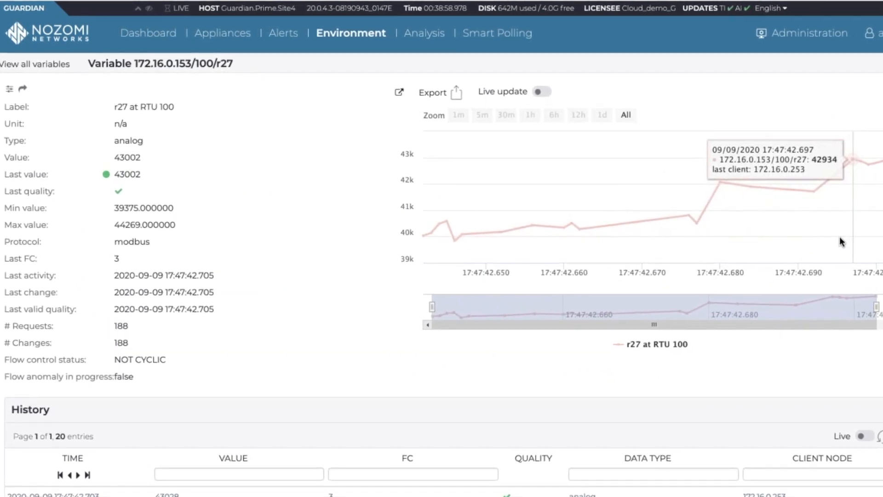
Open the Vulnerabilities analysis showing 44 assets with vulnerability counts and score groups.
click(407, 32)
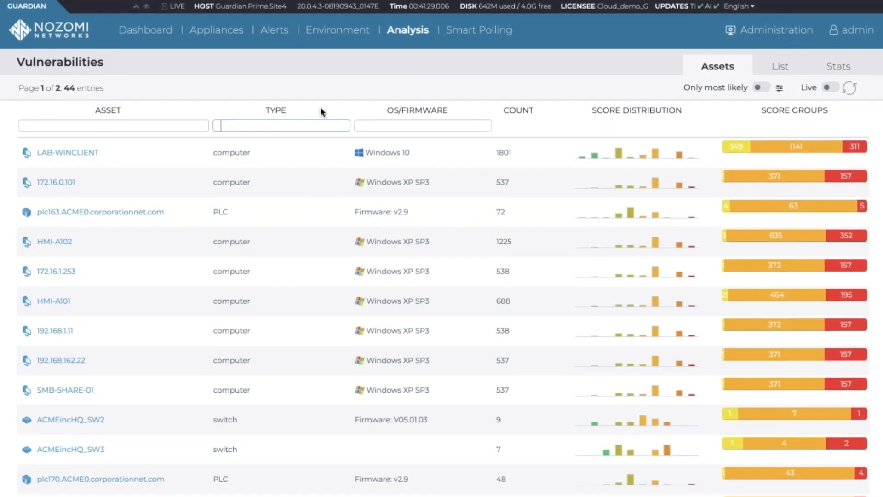
Filter assets by PLC and view the Modicon M340 BMX P34 2020's known vulnerabilities.
text(PLC)
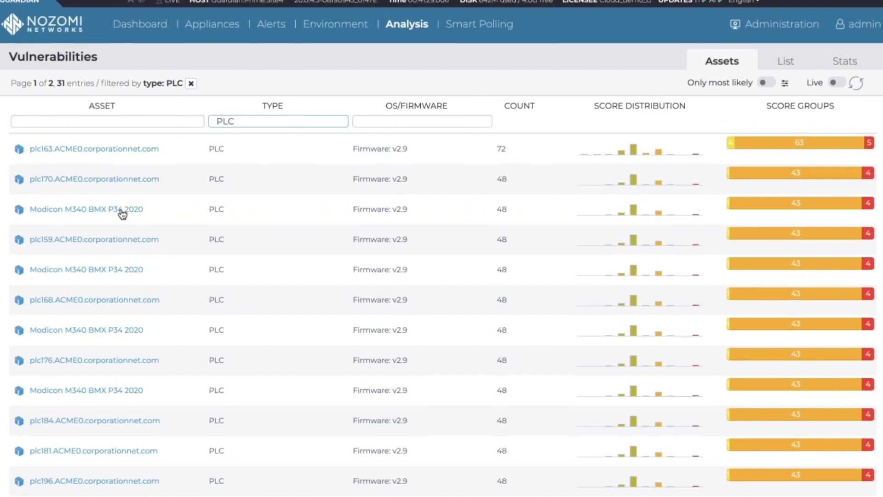
click(85, 208)
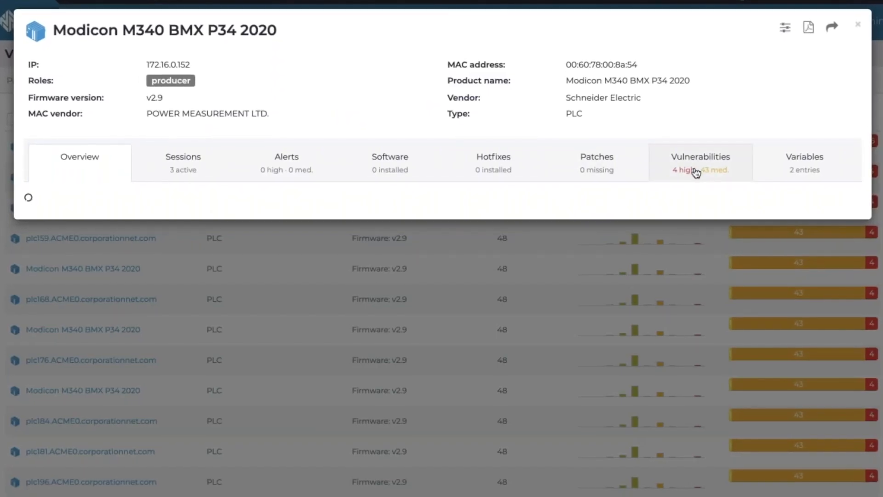
click(700, 163)
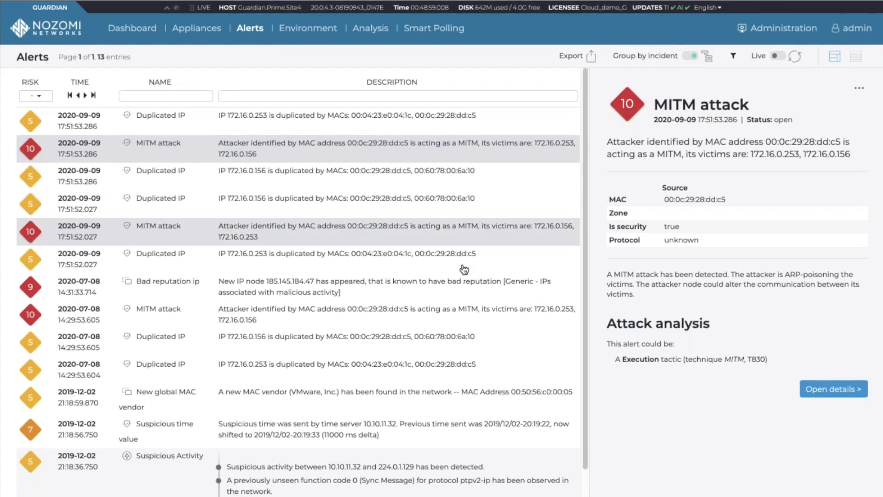
Open full incident details for the Suspicious Activity alert.
scroll(down, 3)
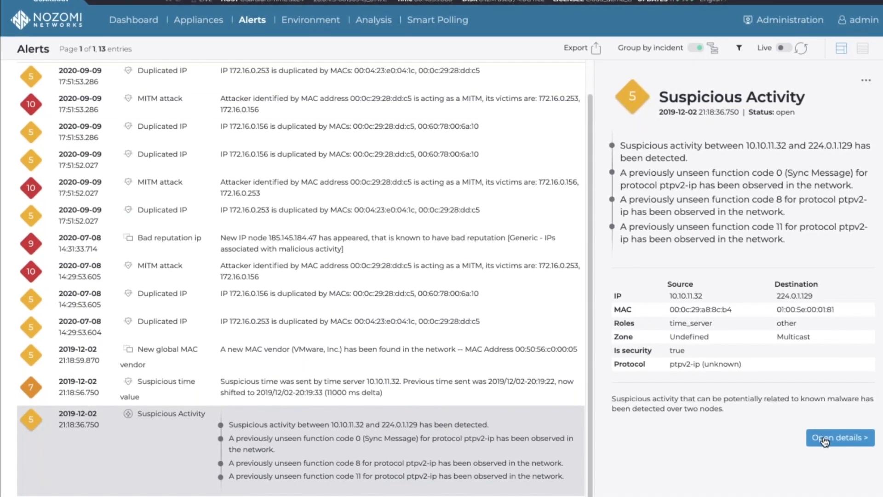
click(840, 437)
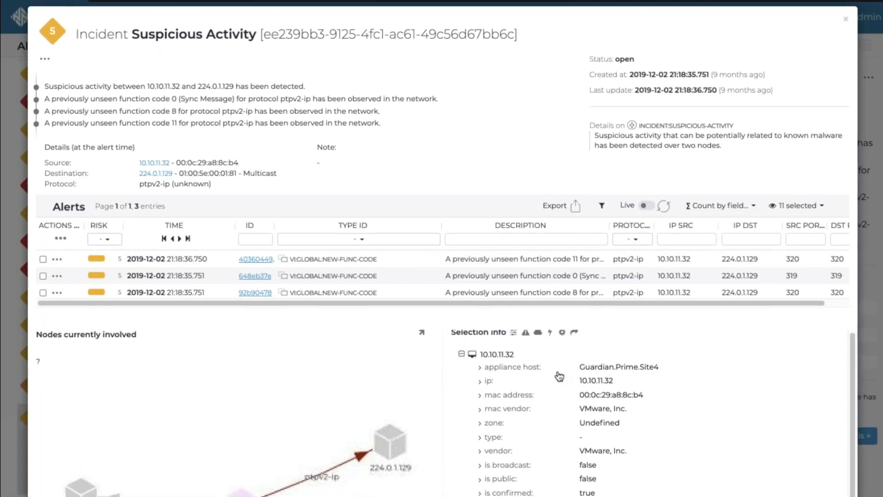
View nodes involved with 10.10.11.32 in the incident, then switch to the CMC Dashboard.
scroll(down, 3)
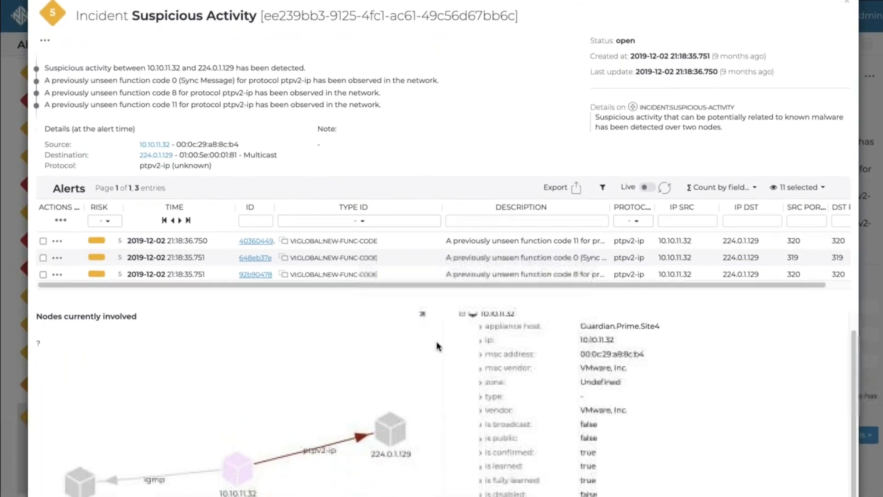
scroll(down, 3)
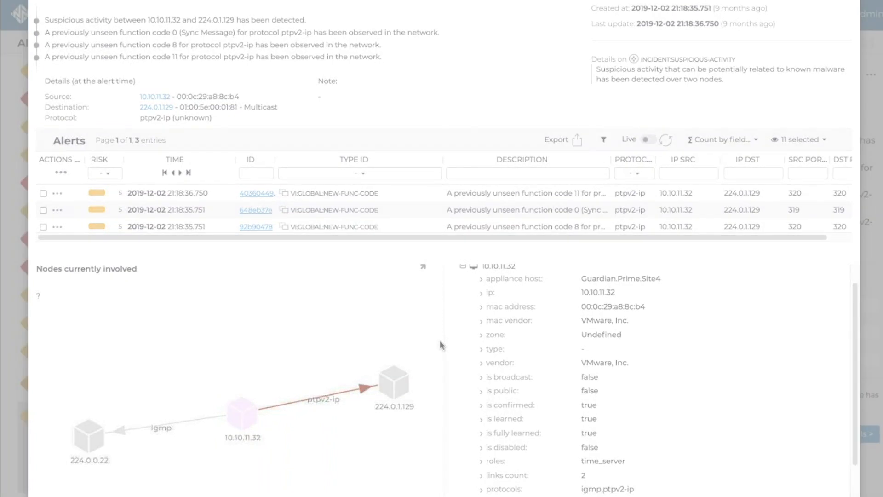
click(148, 31)
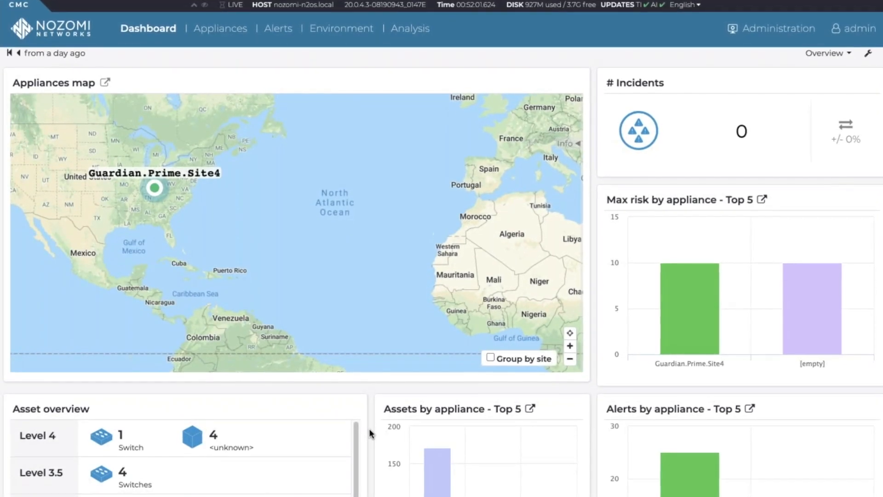
scroll(down, 3)
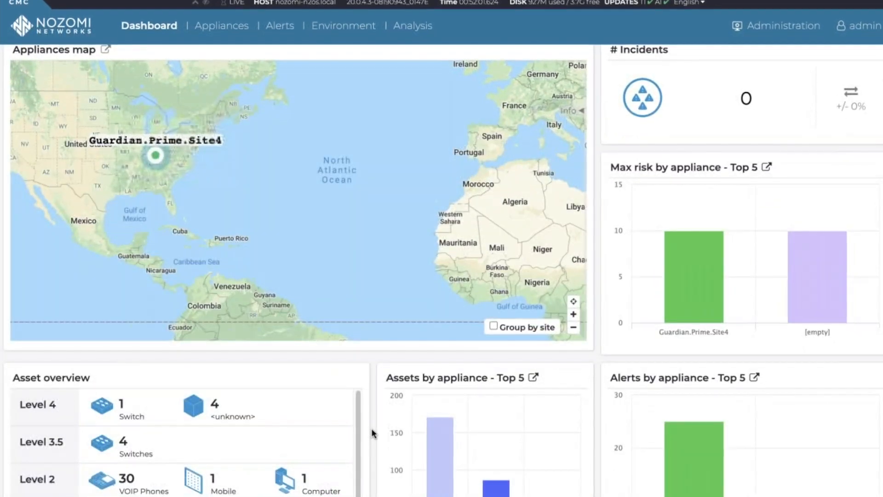
scroll(down, 3)
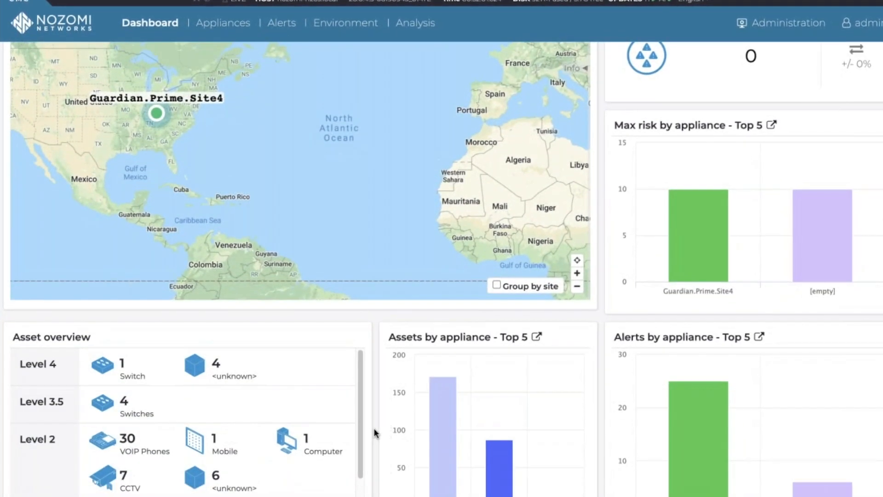
scroll(down, 3)
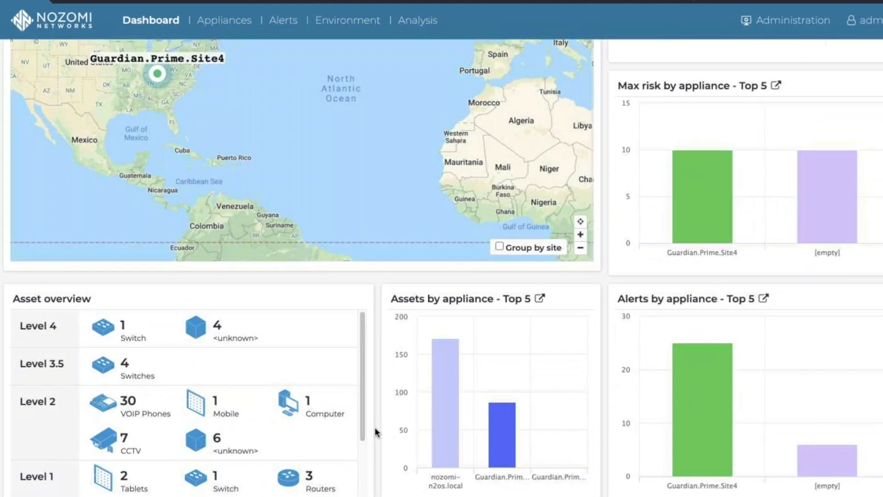